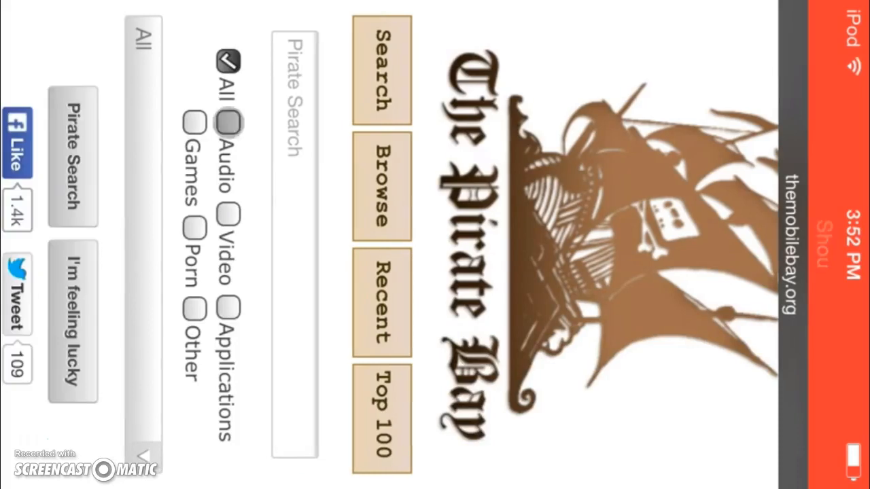
- Restrict the Pirate Bay search for Problem to the Audio category
{"action": "left_click", "coordinate": [229, 122]}
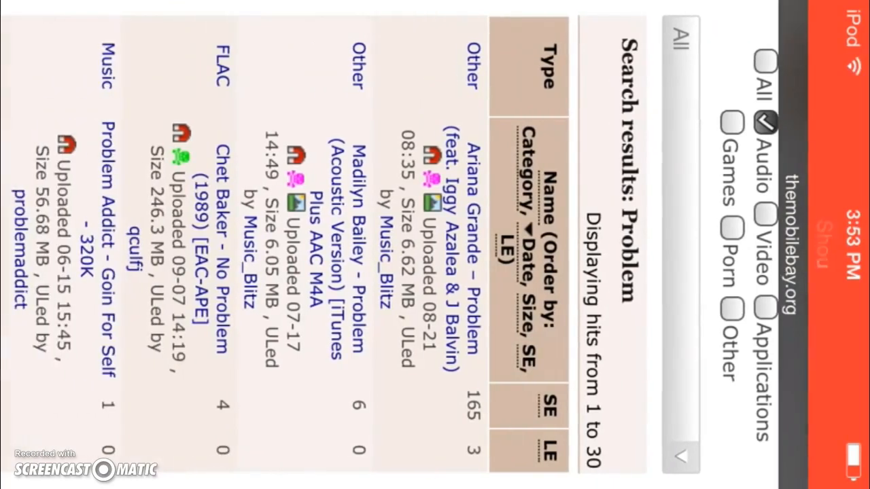
{"action": "scroll", "scroll_direction": "down", "scroll_amount": 3}
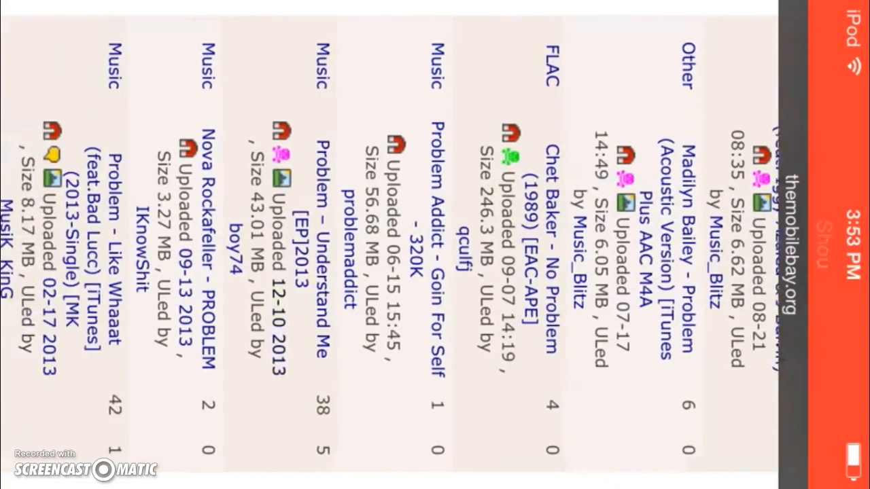
{"action": "scroll", "scroll_direction": "down", "scroll_amount": 3}
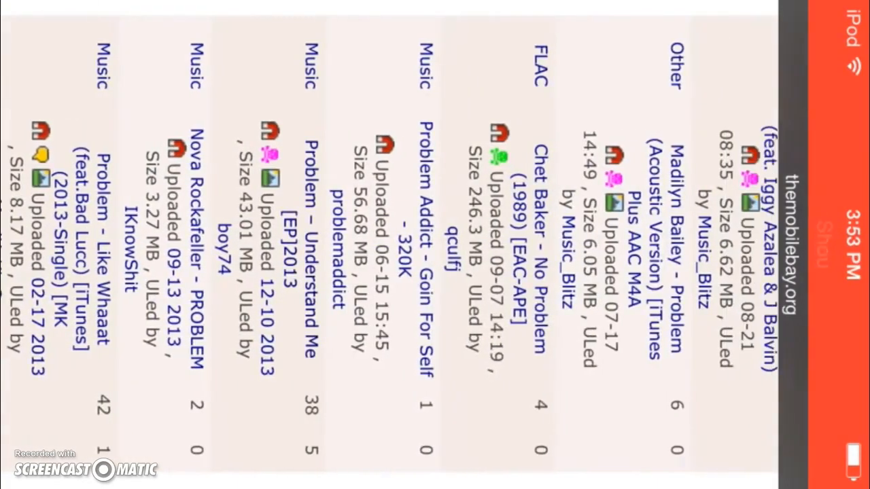
{"action": "scroll", "scroll_direction": "down", "scroll_amount": 3}
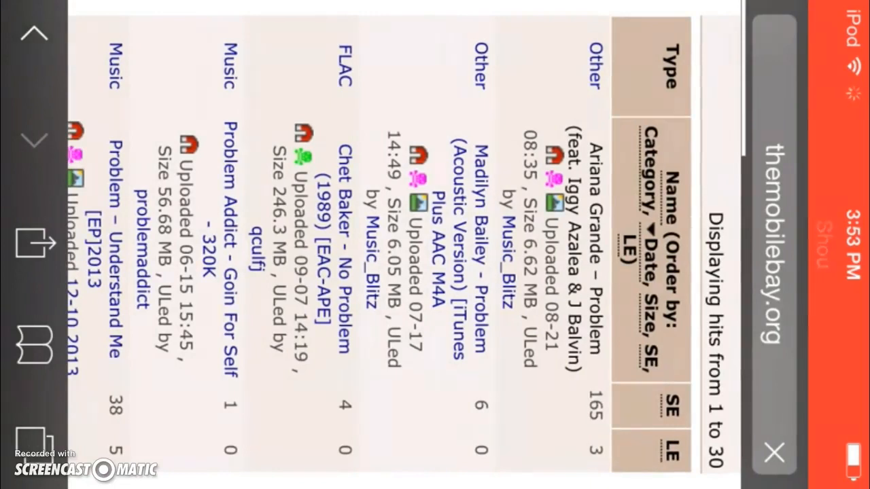
{"action": "left_click", "coordinate": [591, 204]}
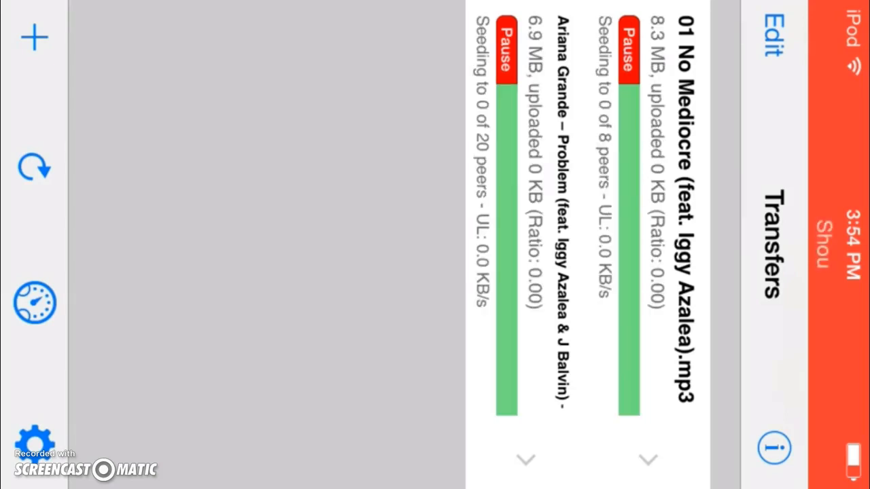
- Start the finished No Mediocre transfer playing from the Transfers list
{"action": "left_click", "coordinate": [766, 38]}
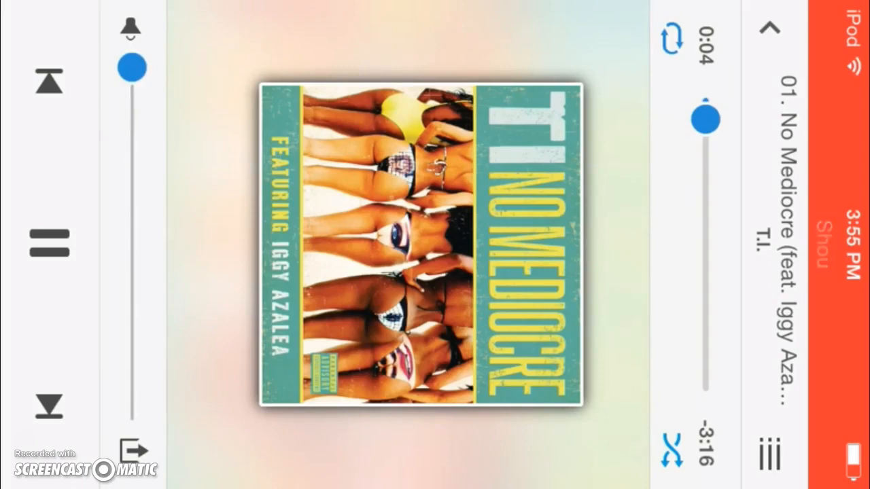
- Scroll the Documents Music folder to reveal the 01 No Mediocre track
{"action": "left_click_drag", "start_coordinate": [130, 68], "coordinate": [131, 411]}
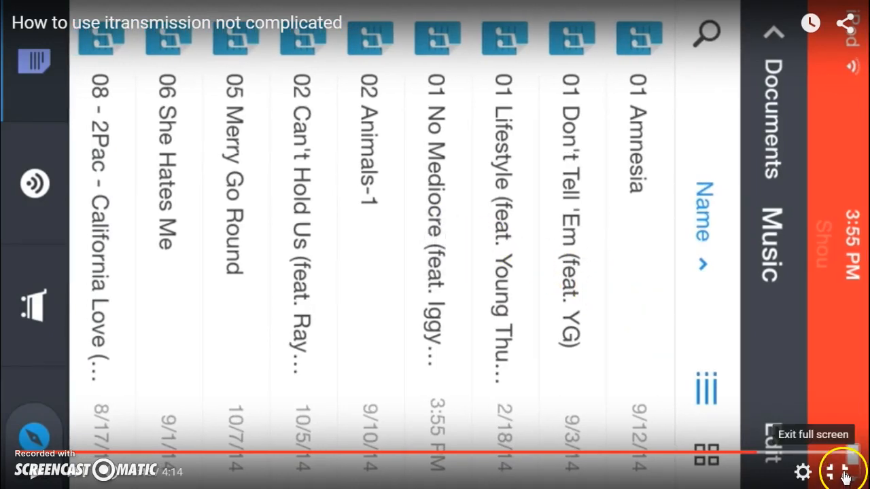
- Exit full-screen playback of the iTransmission tutorial video
{"action": "left_click", "coordinate": [843, 473]}
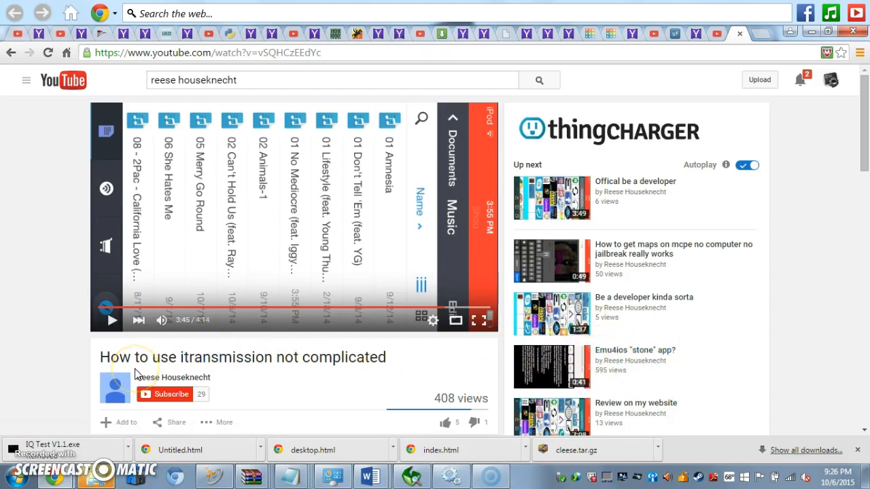
{"action": "mouse_move", "coordinate": [478, 321]}
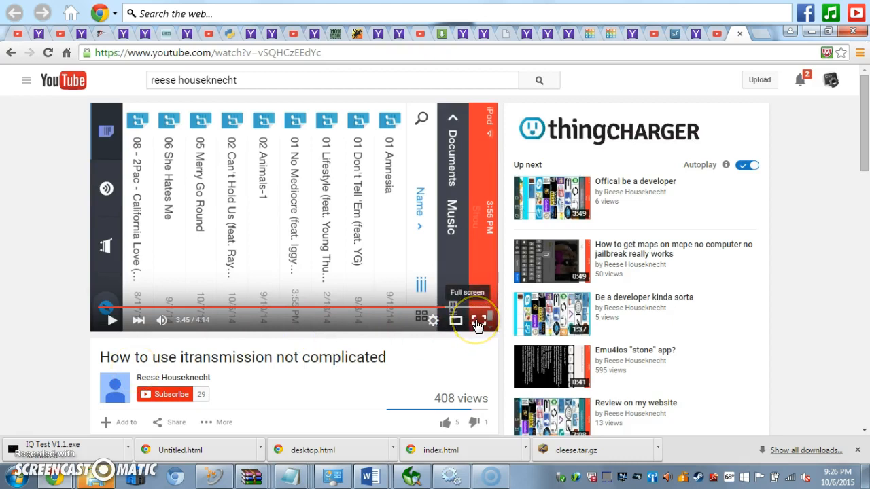
{"action": "mouse_move", "coordinate": [40, 382]}
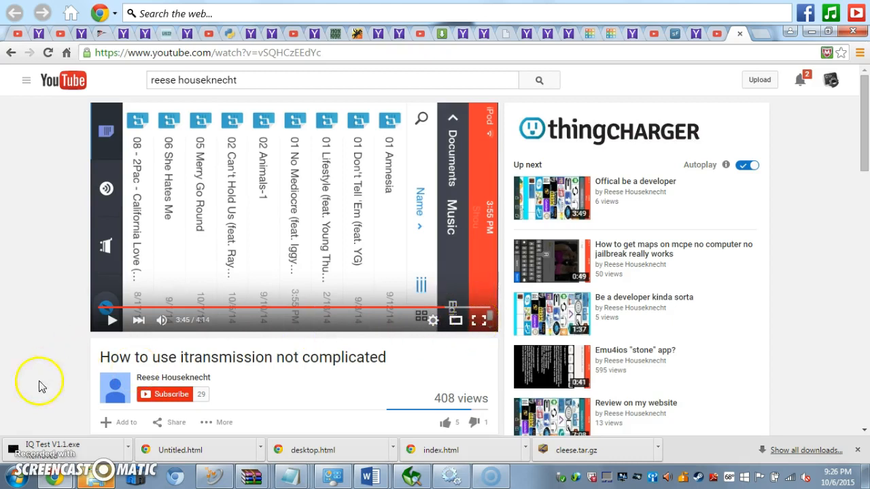
{"action": "mouse_move", "coordinate": [24, 442]}
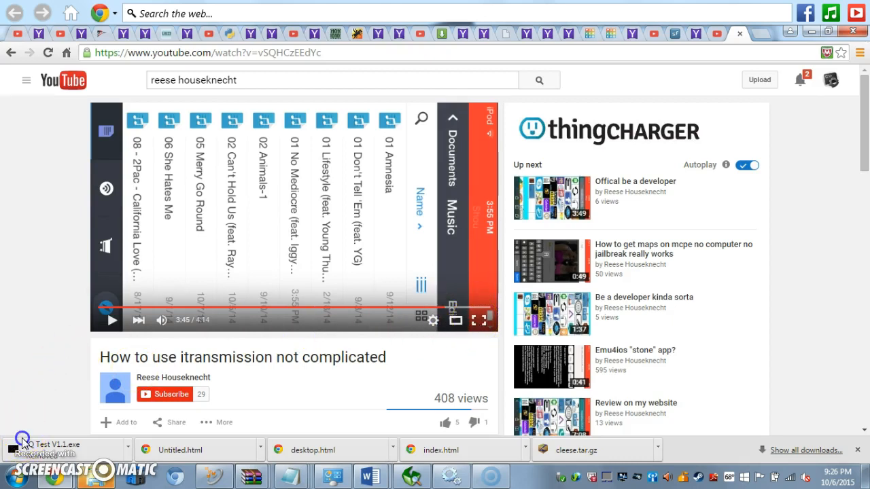